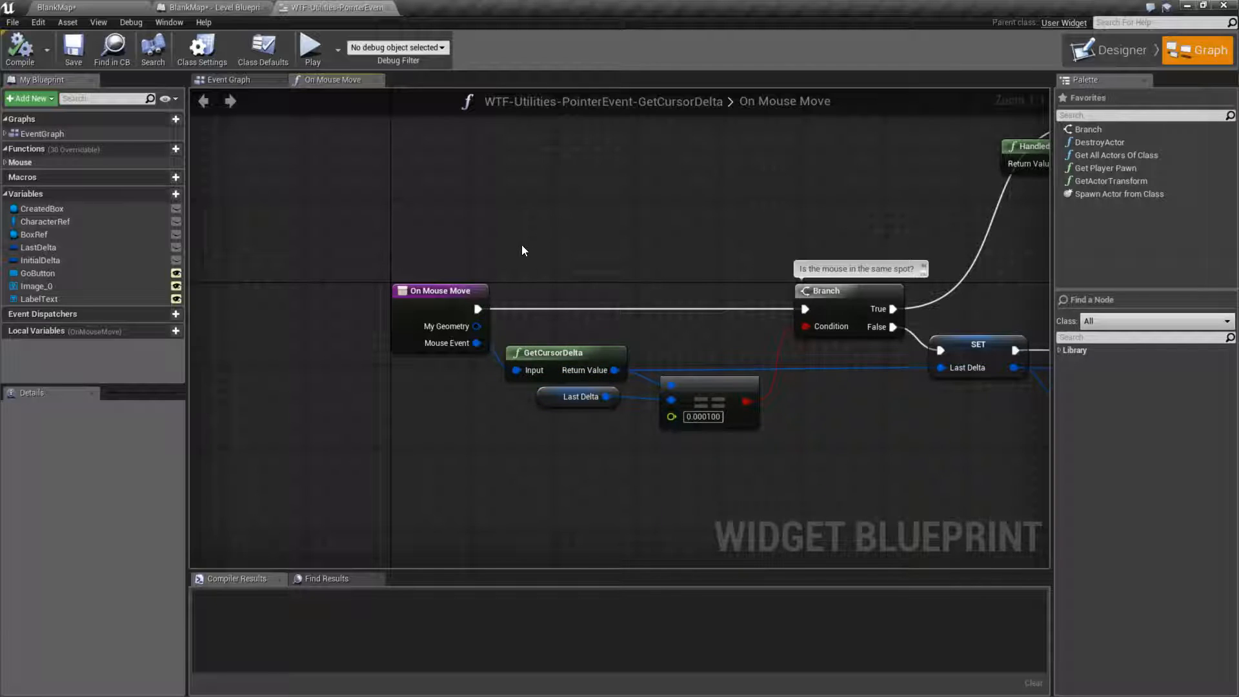
- Select the On Mouse Move node, clear the selection and save the widget blueprint
left_click(439, 290)
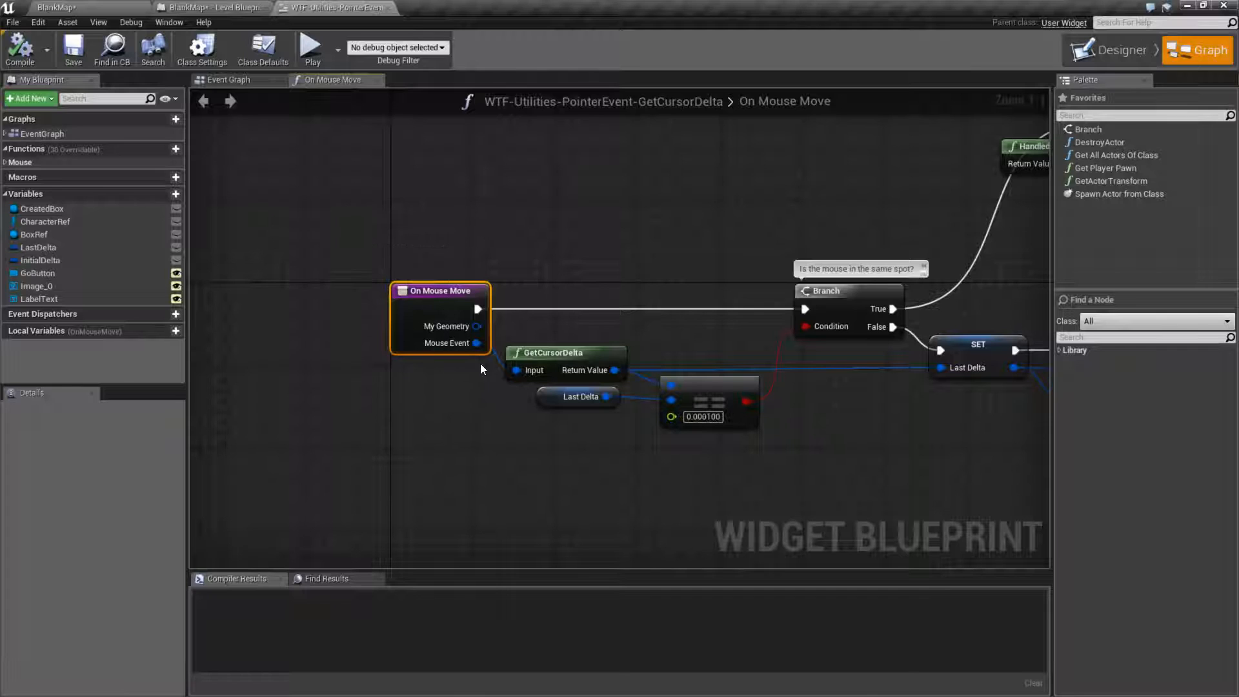
scroll("down", 3)
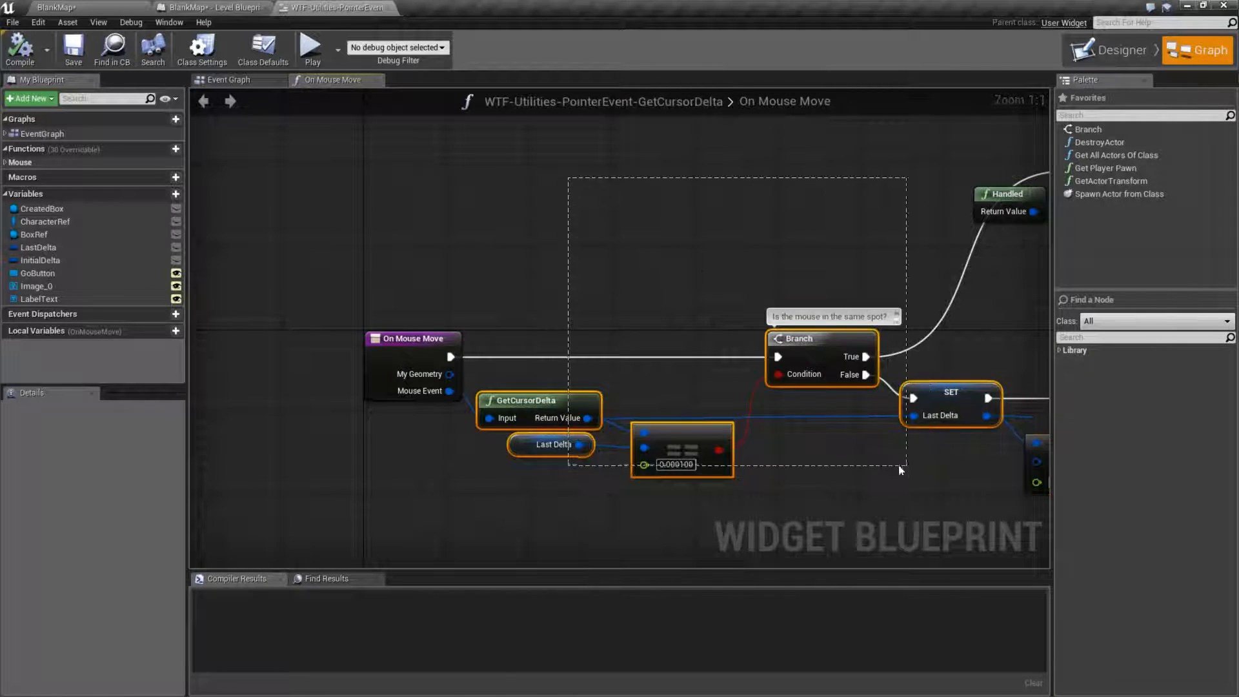
left_click(72, 48)
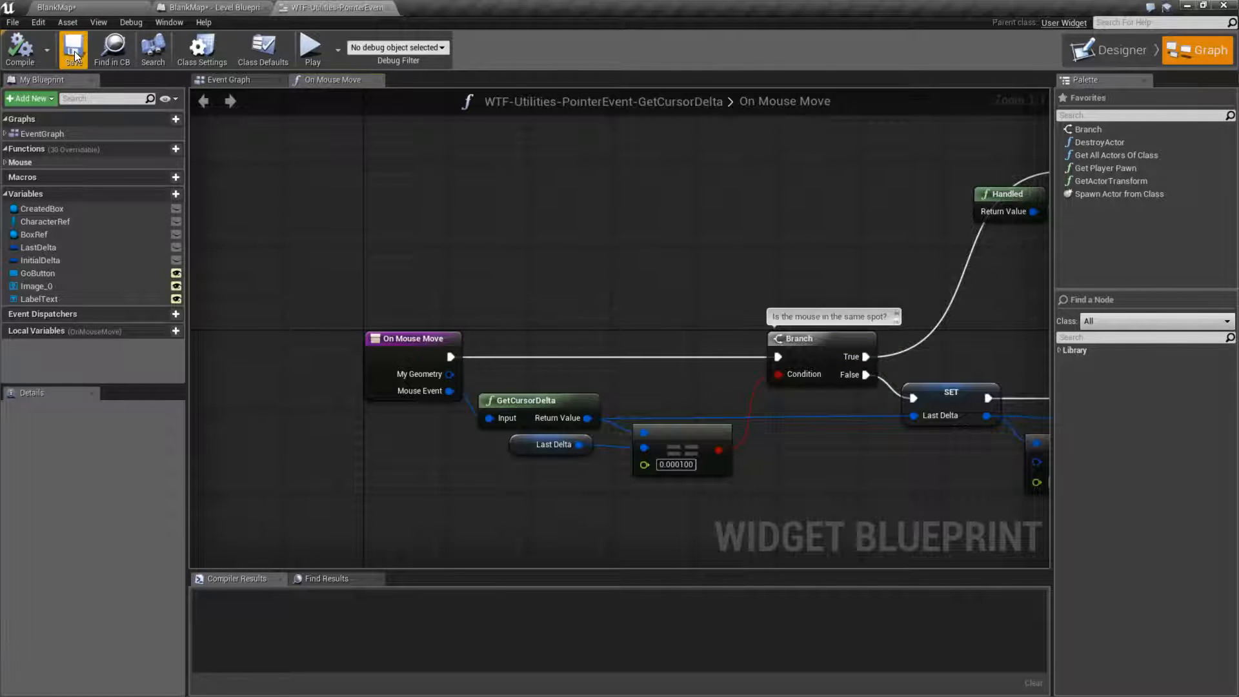
left_click(73, 49)
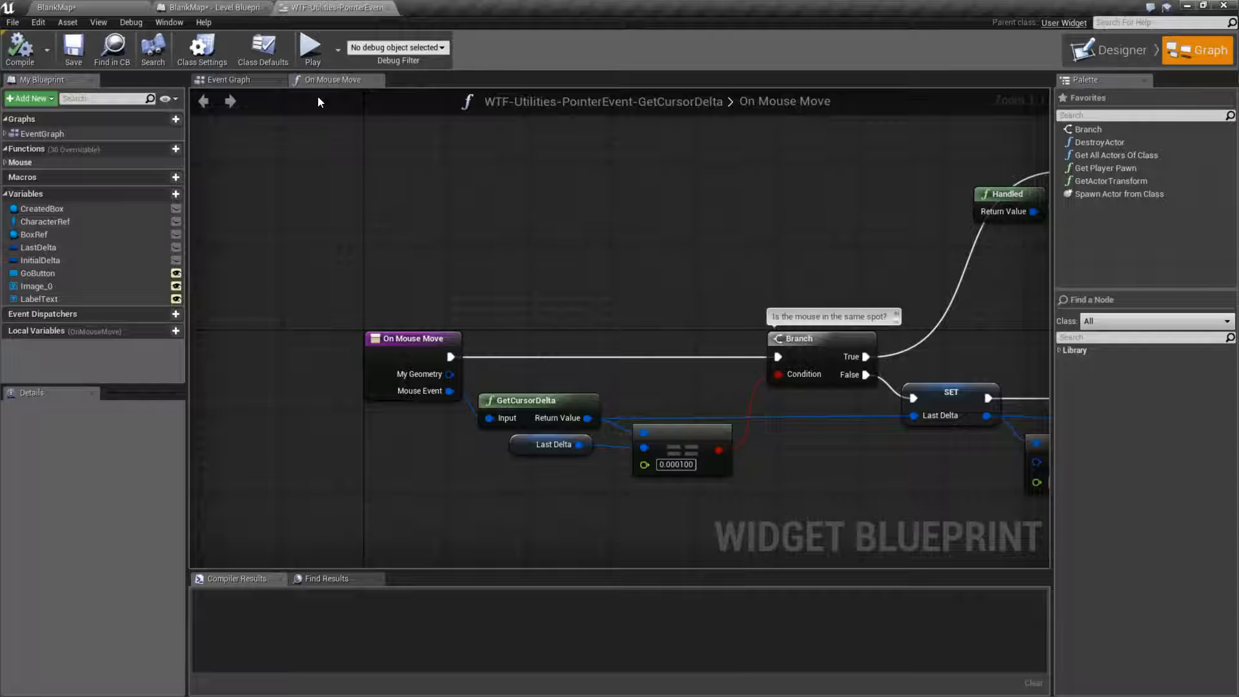
left_click(312, 46)
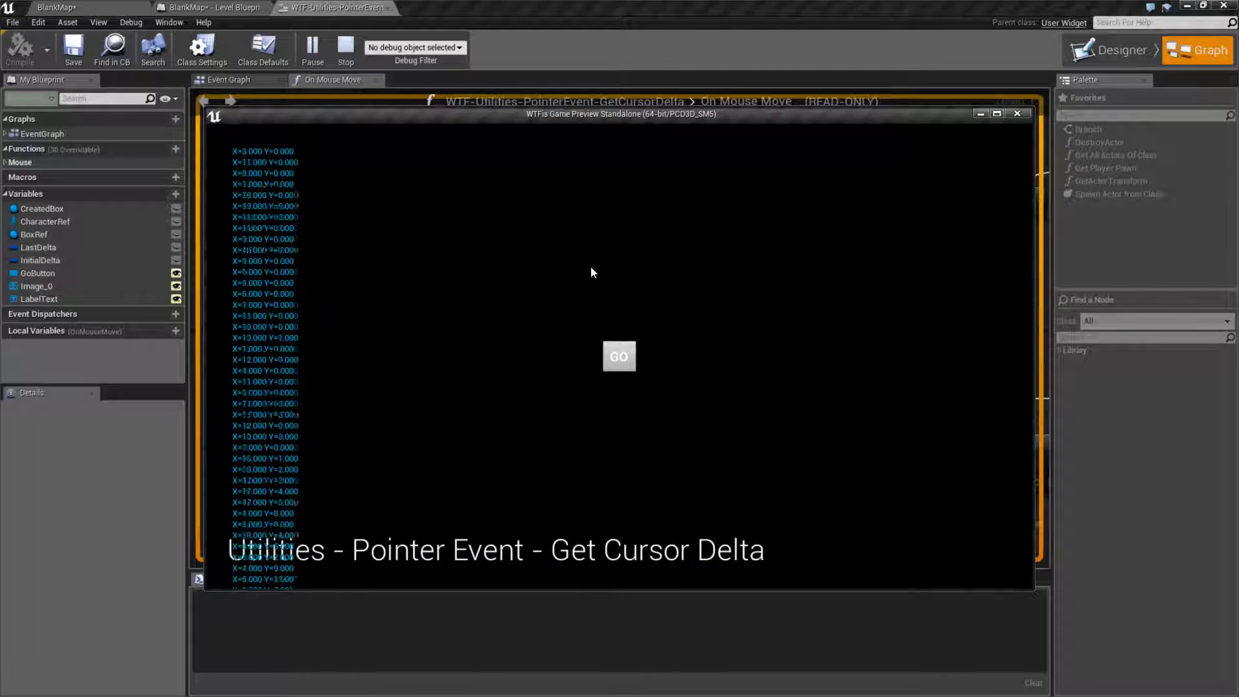
mouse_move(512, 261)
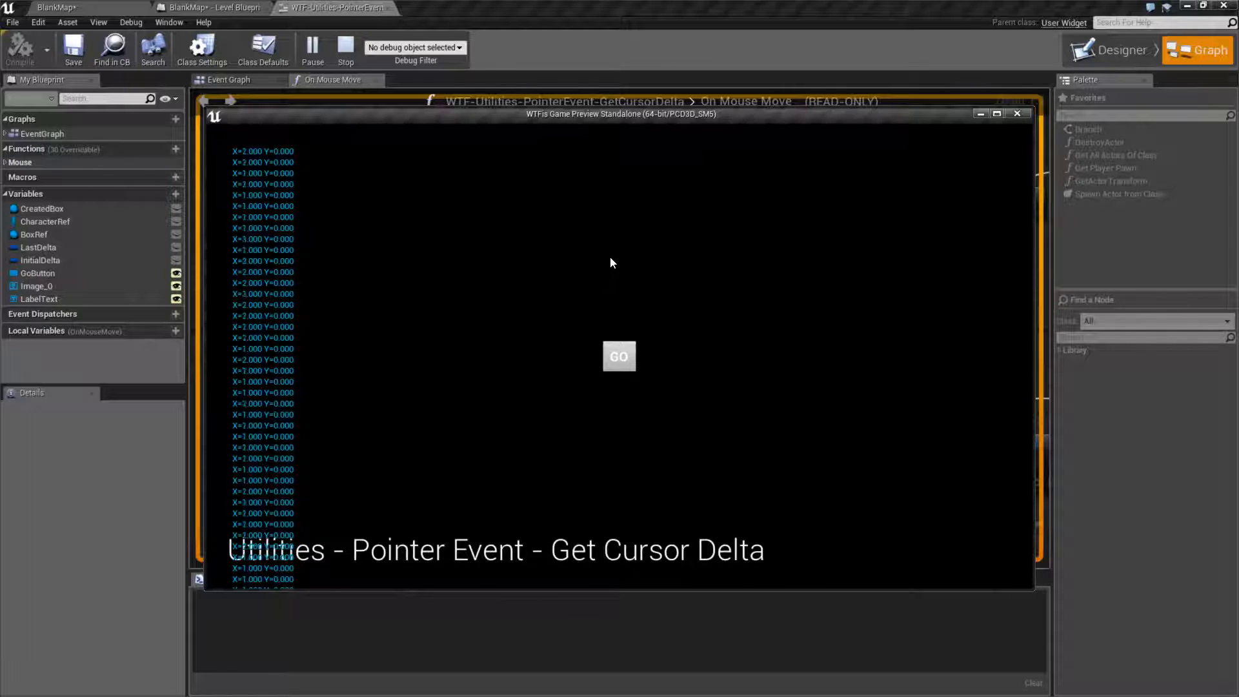
mouse_move(773, 253)
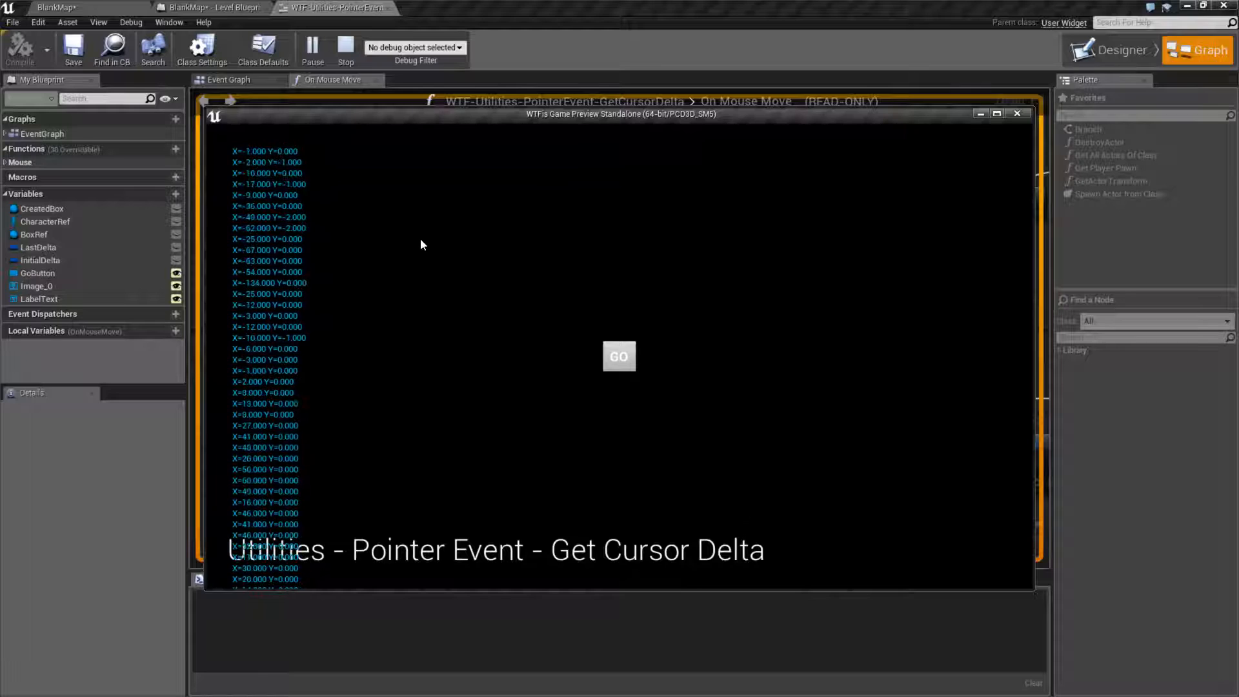
mouse_move(602, 248)
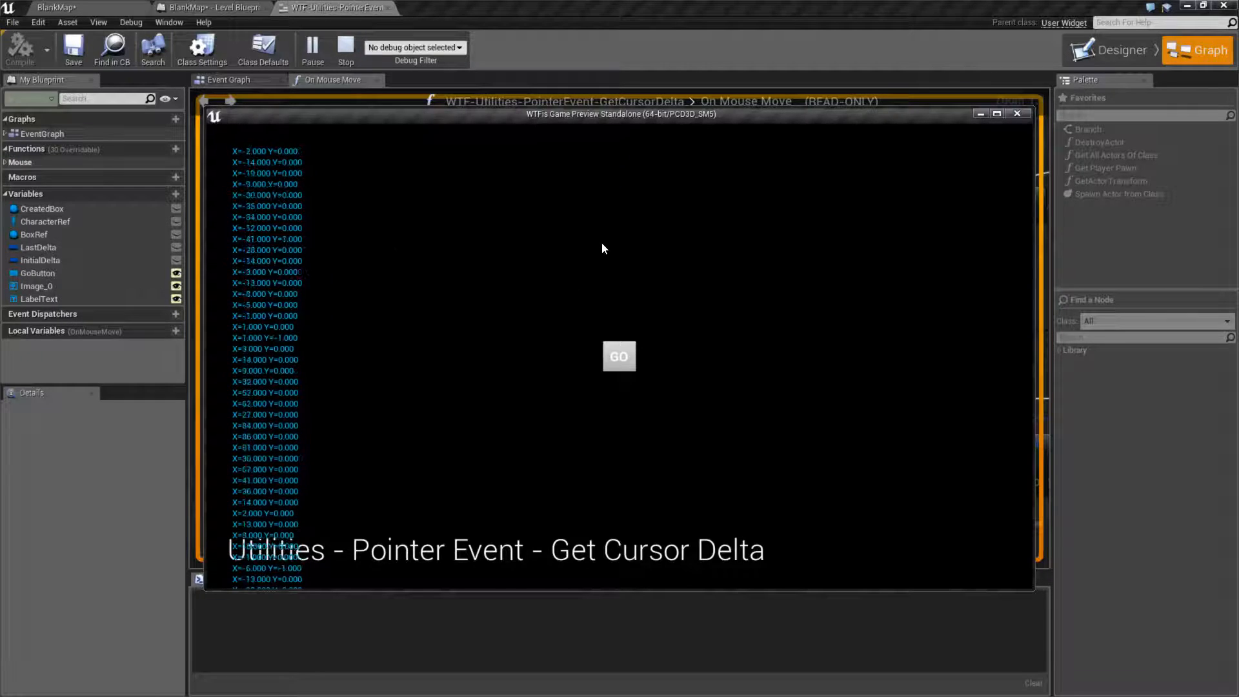
mouse_move(876, 244)
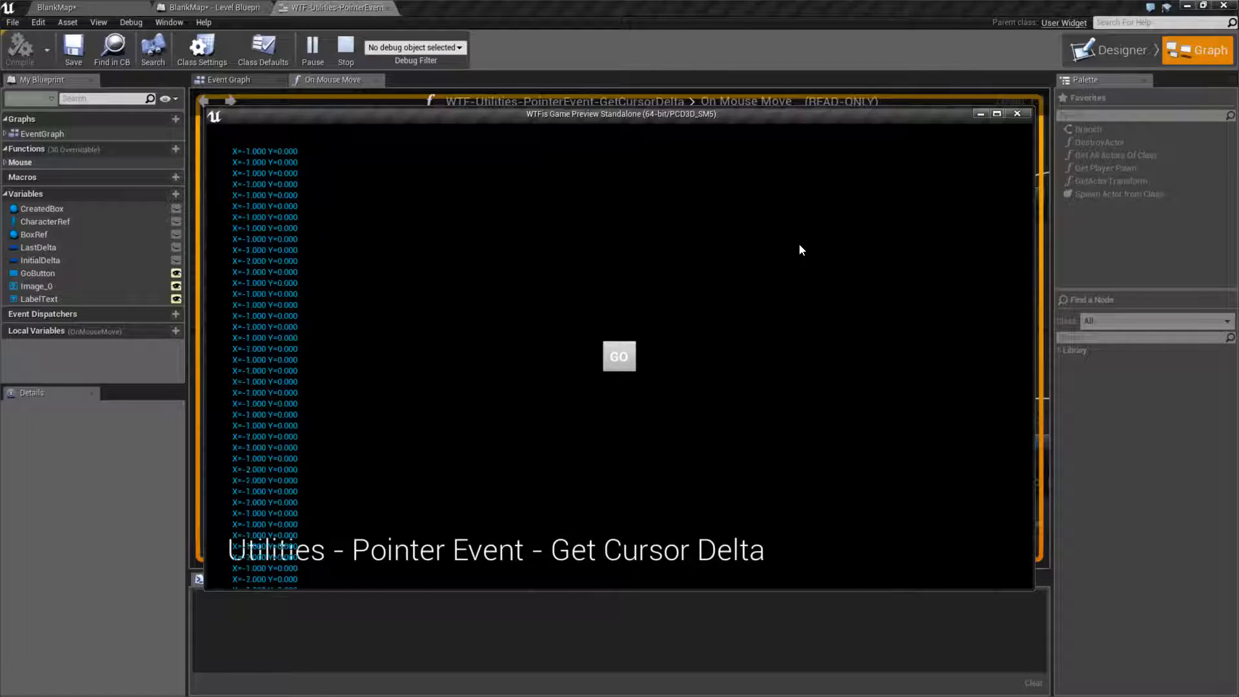
mouse_move(488, 317)
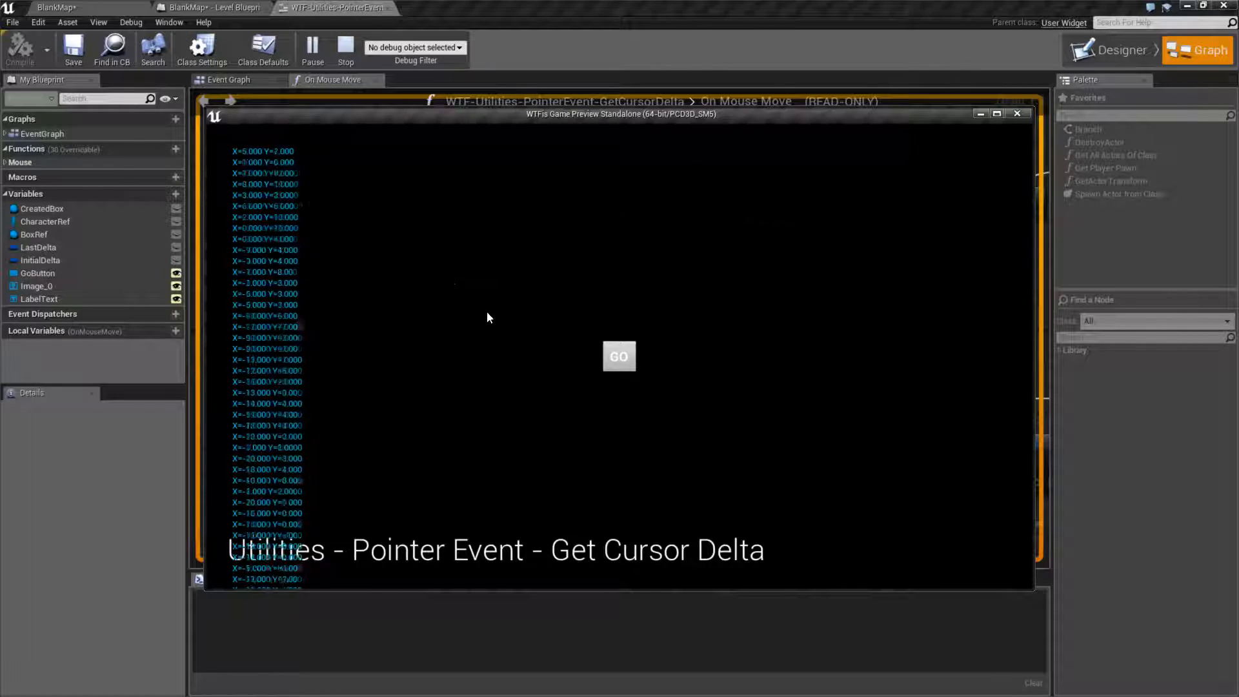
mouse_move(755, 244)
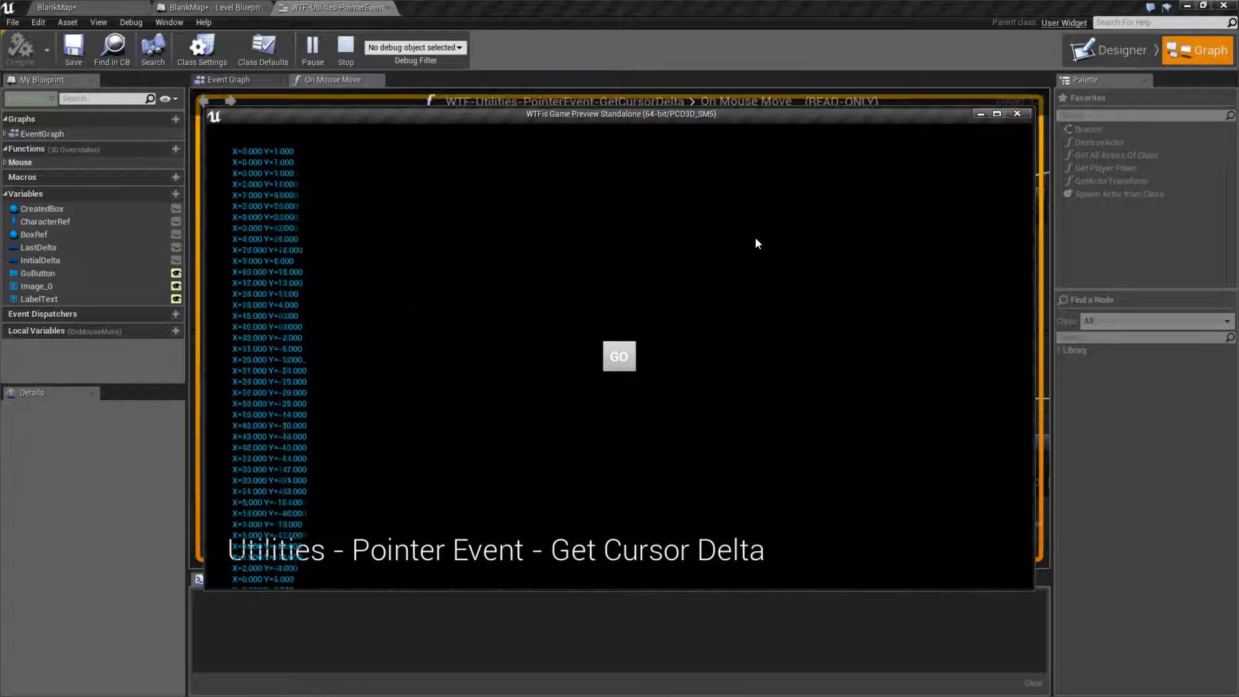
mouse_move(516, 276)
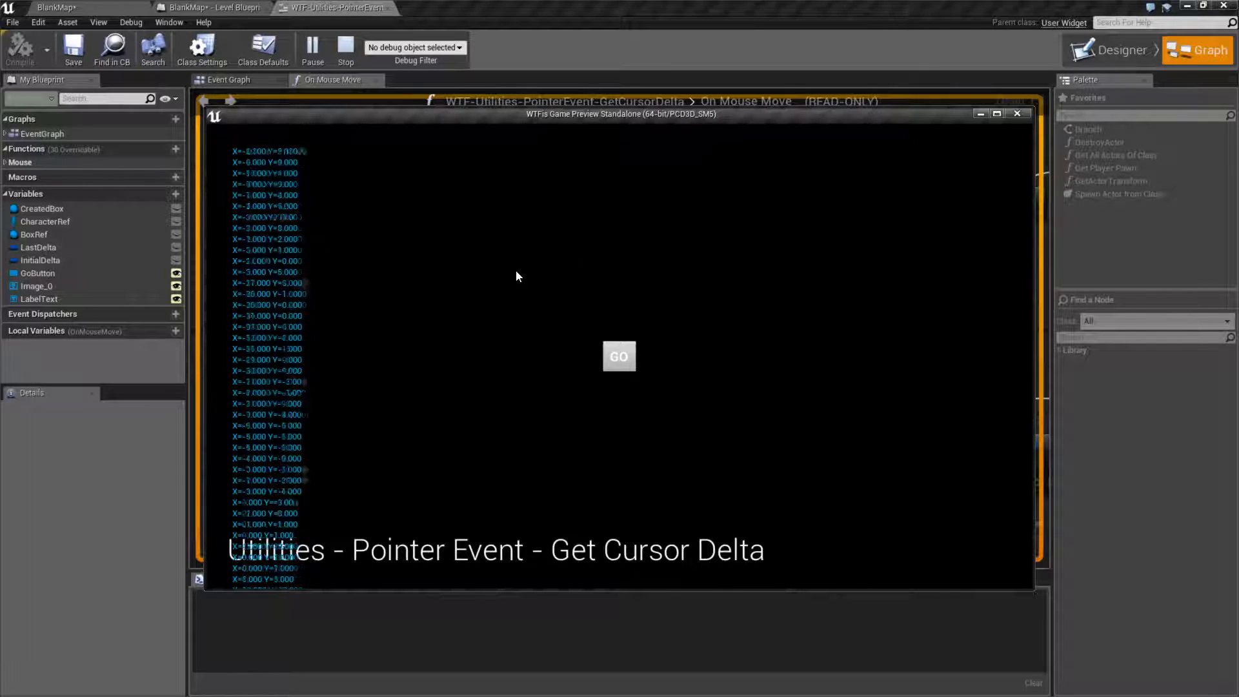
mouse_move(465, 301)
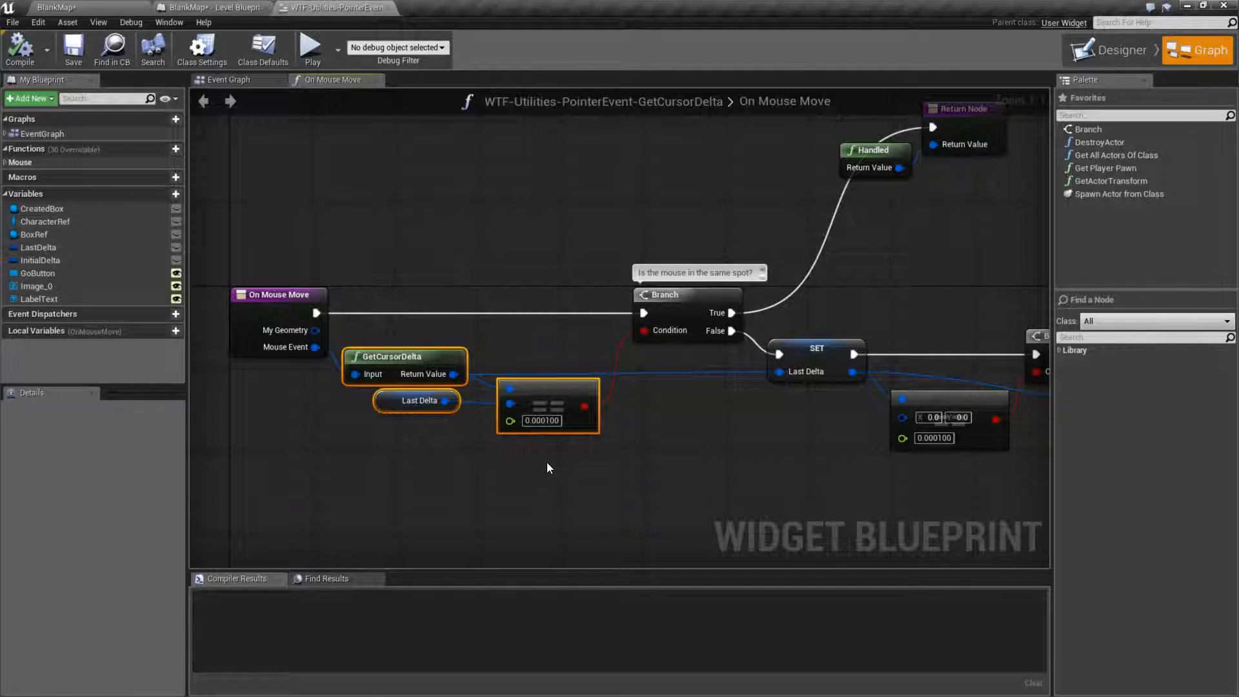
left_click(301, 118)
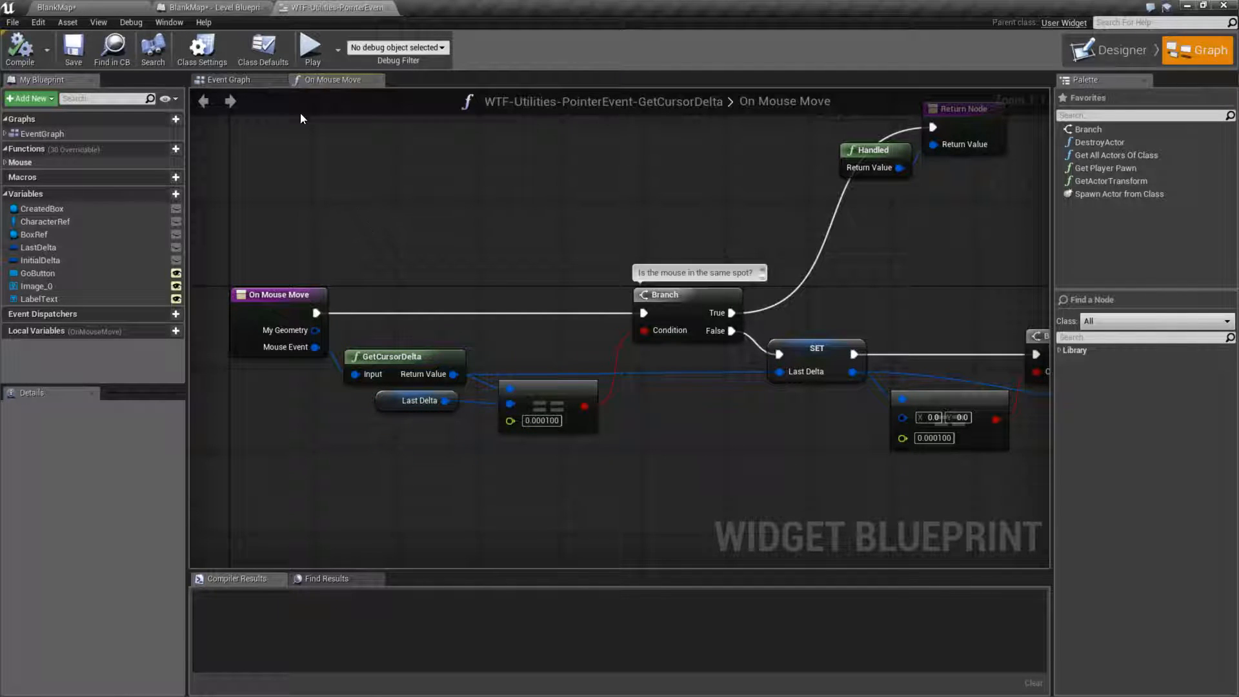
mouse_move(1111, 50)
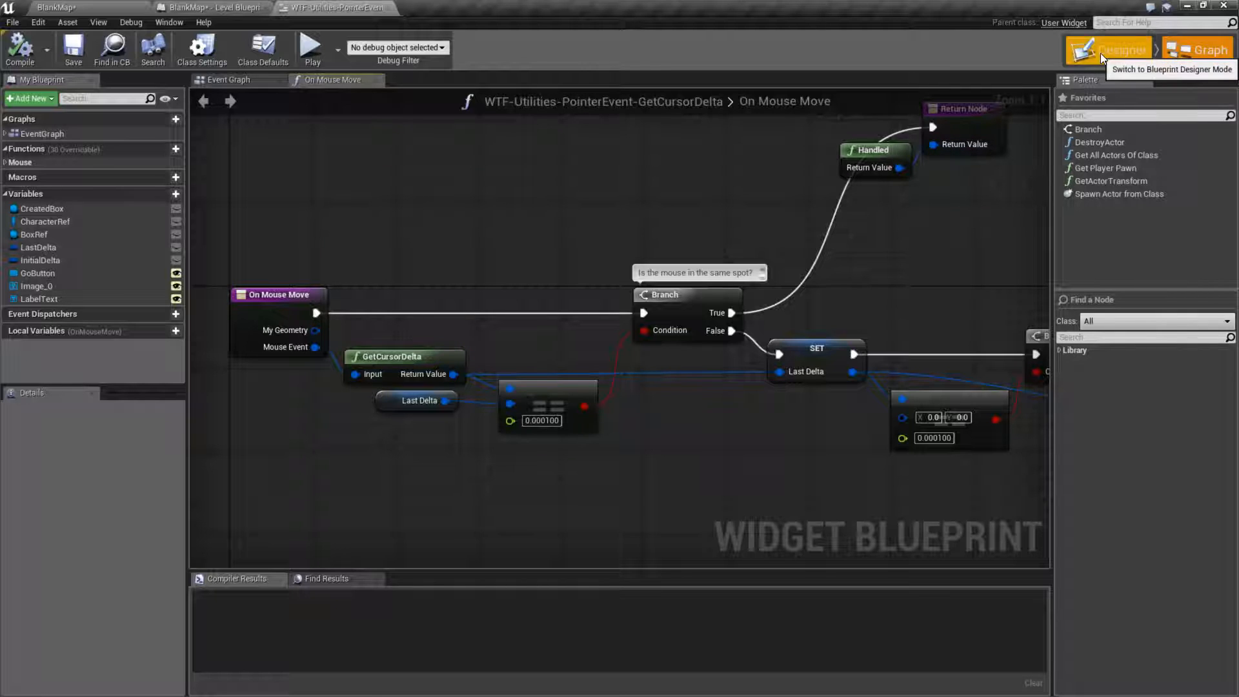
- Switch the widget blueprint to Designer mode showing the GO button and title
left_click(1109, 49)
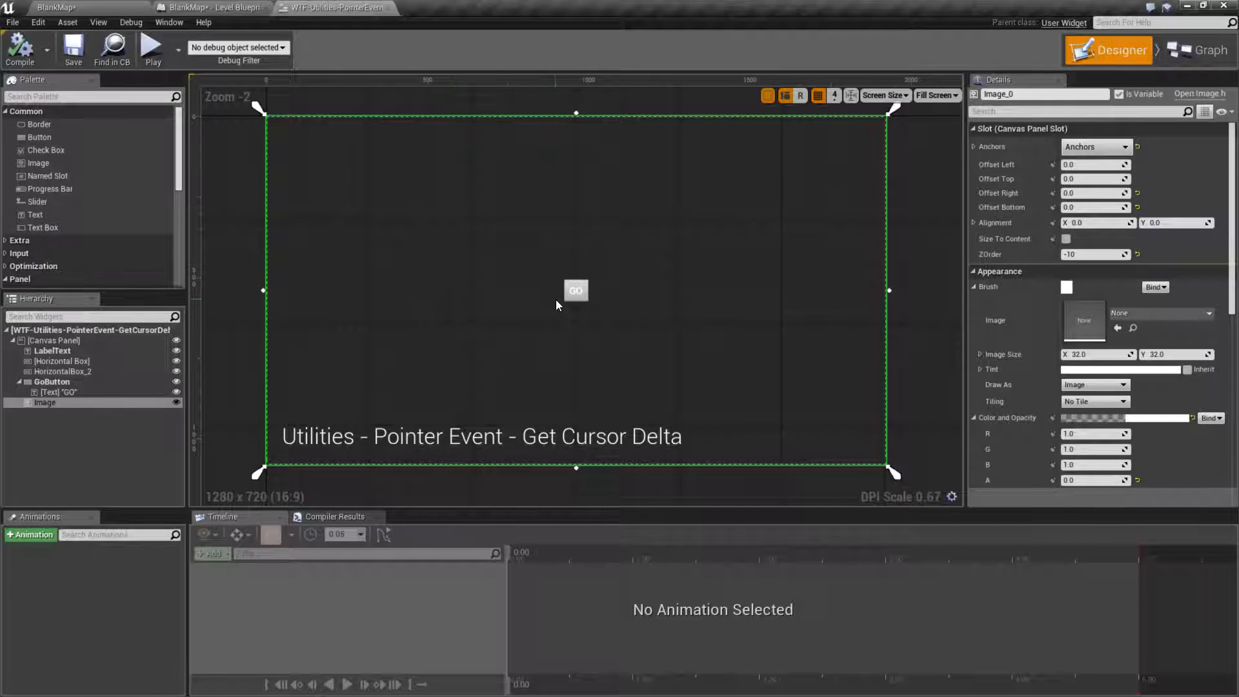
mouse_move(521, 409)
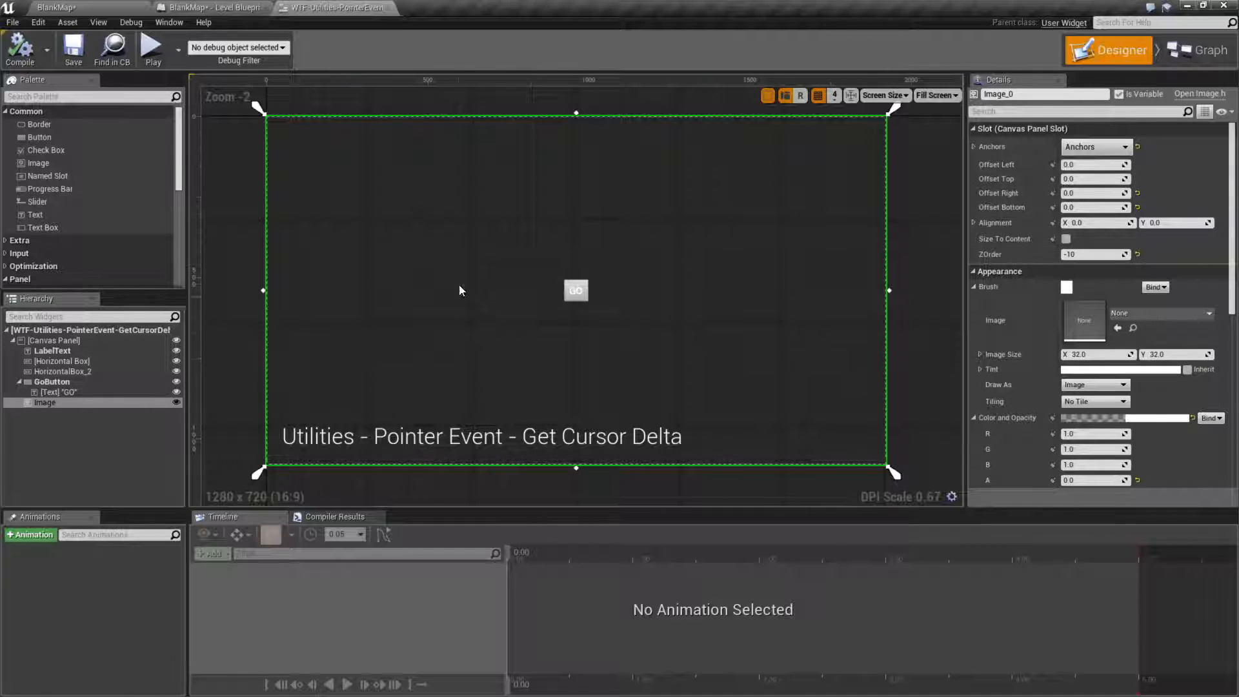
mouse_move(515, 358)
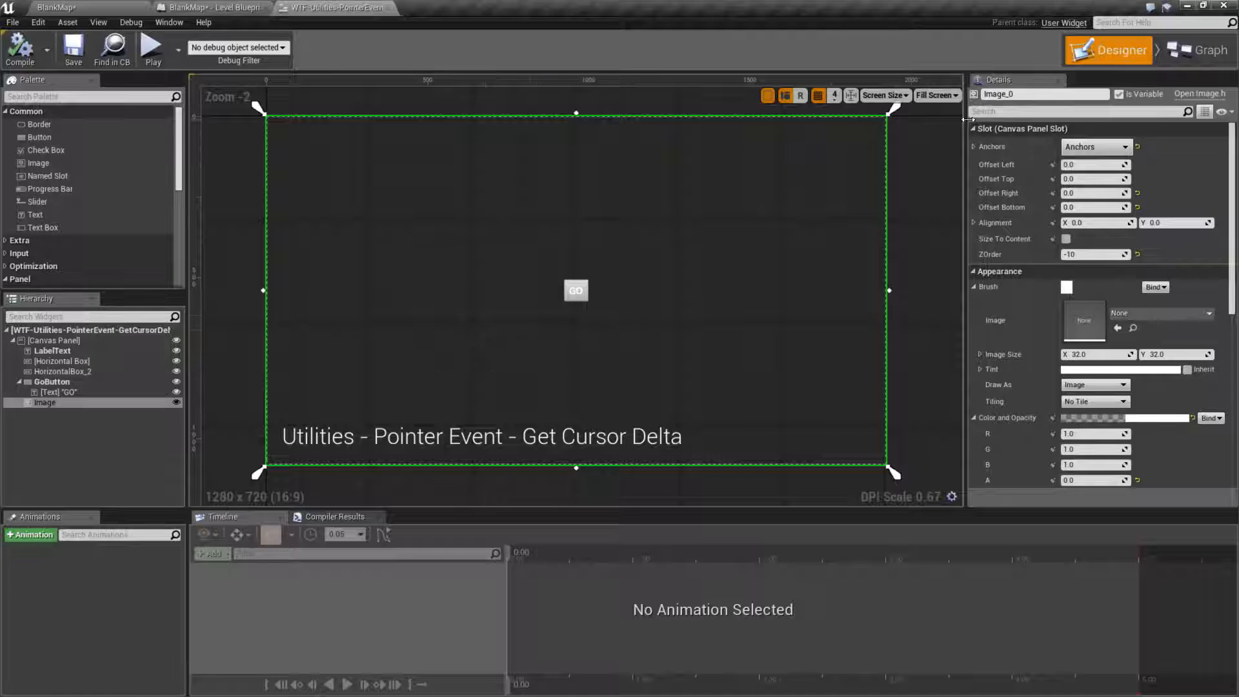
- Recentre the On Mouse Move graph nodes, then return to the Designer layout
left_click(1196, 50)
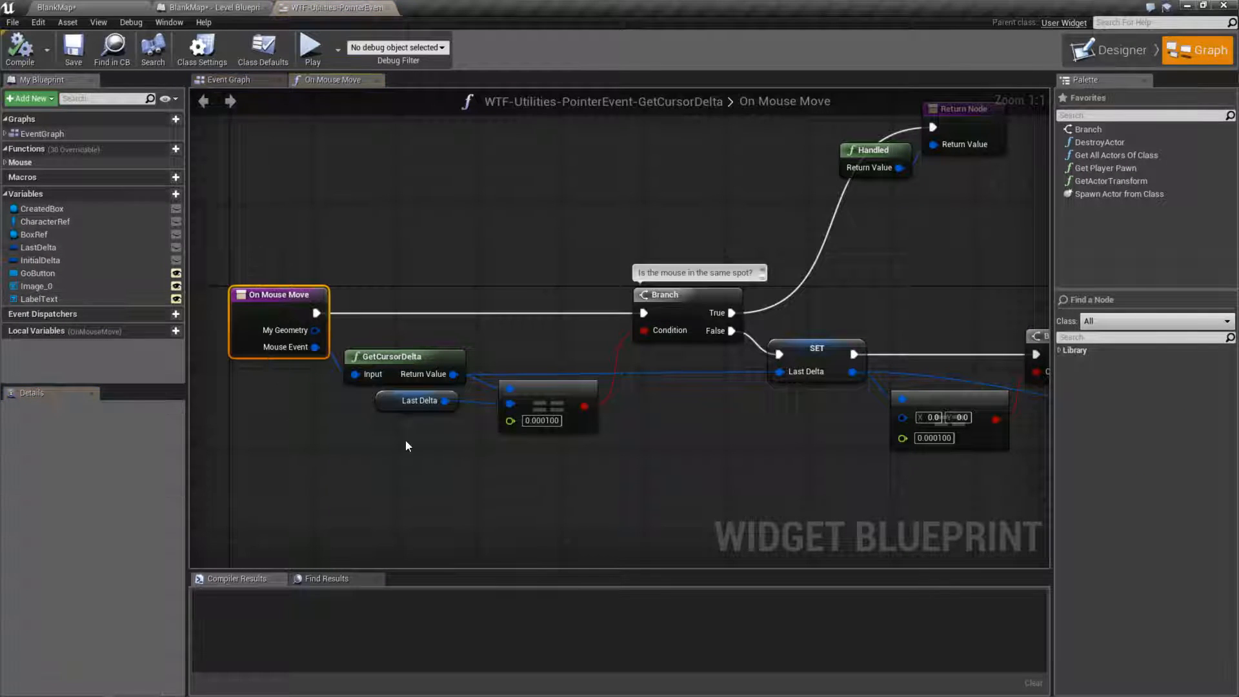
left_click_drag(406, 447, 503, 459)
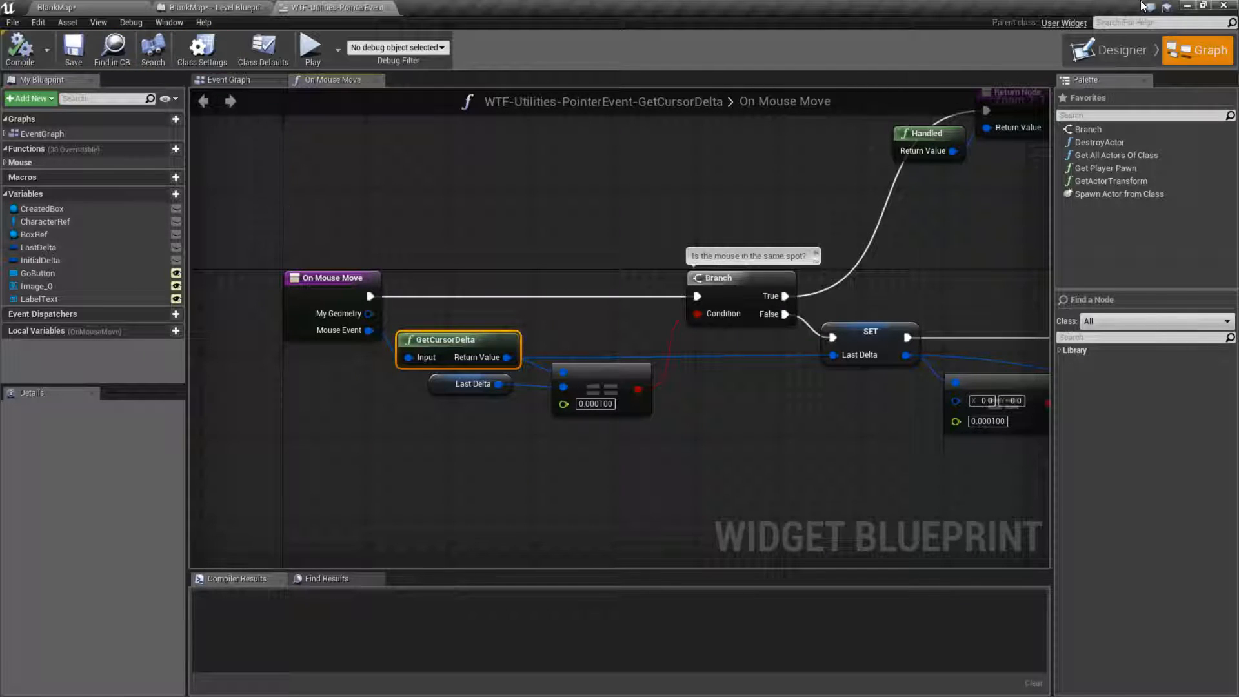
left_click(1118, 50)
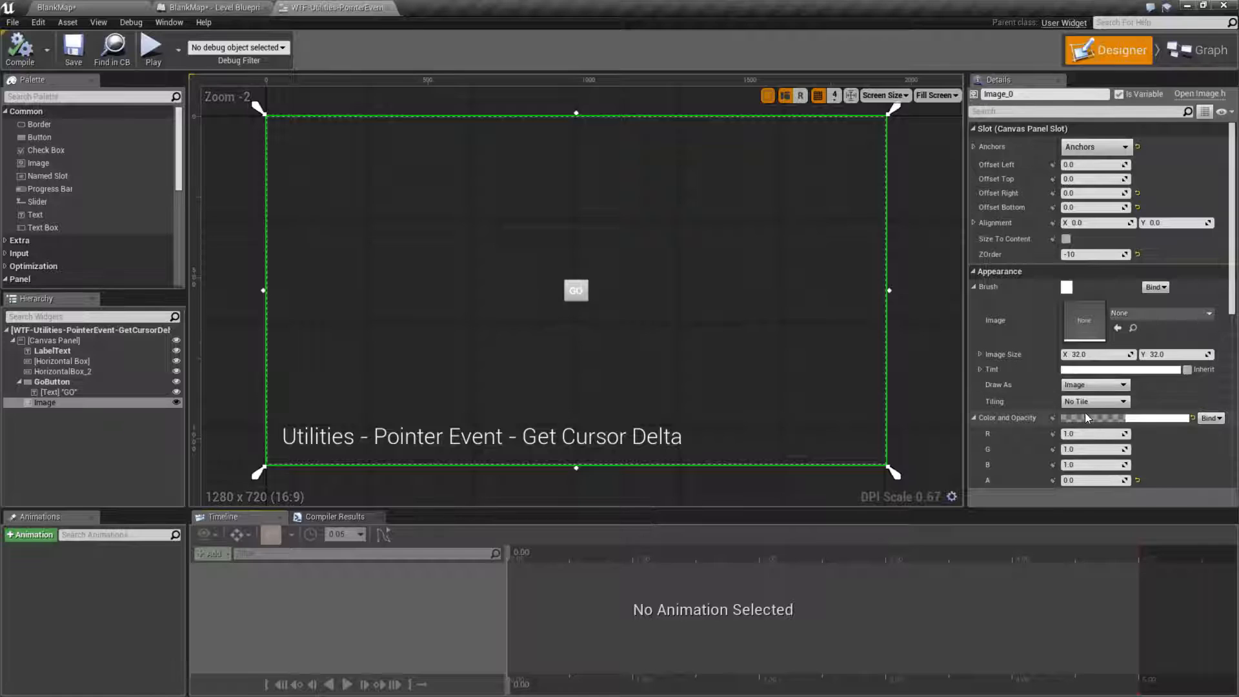
- Set the background image's Visibility to Hidden so it stops capturing mouse input
left_click(1094, 400)
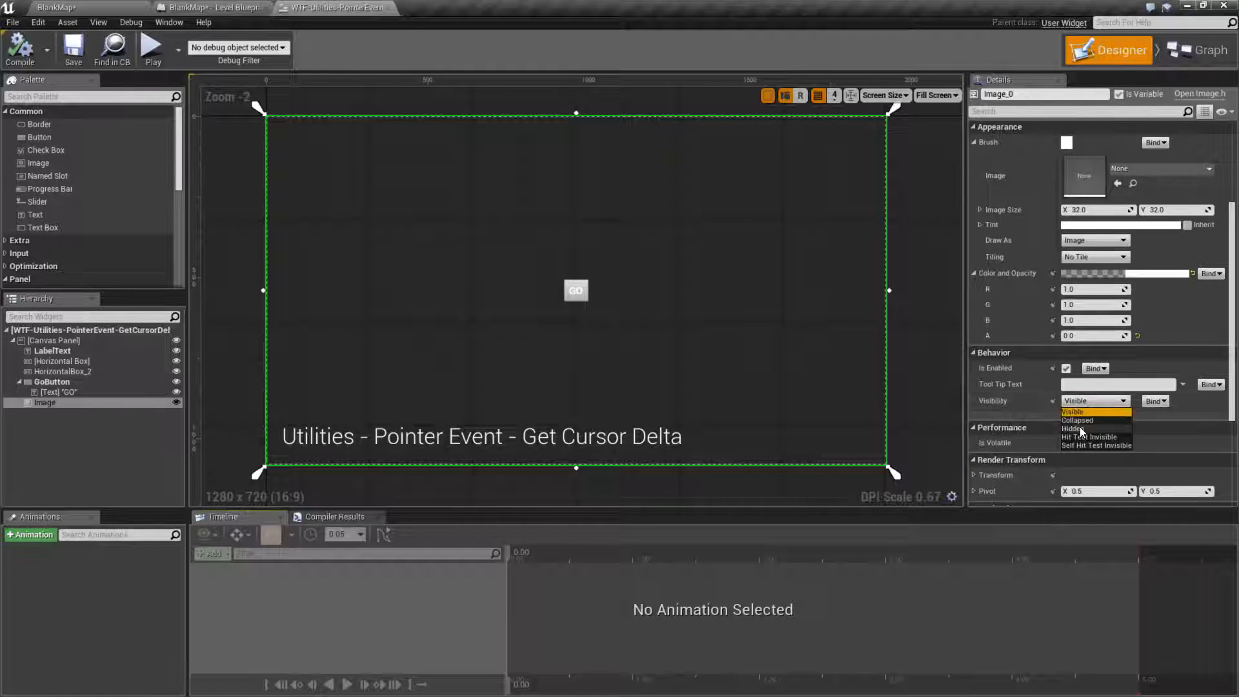
left_click(1073, 428)
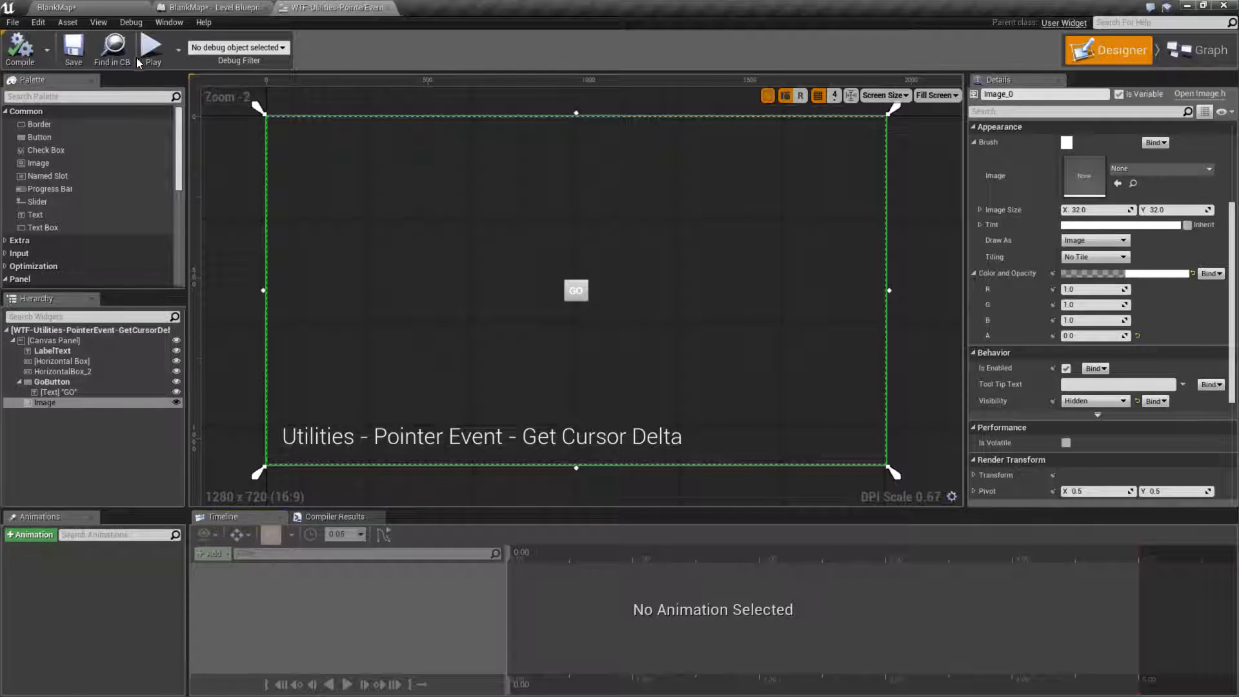
left_click(150, 48)
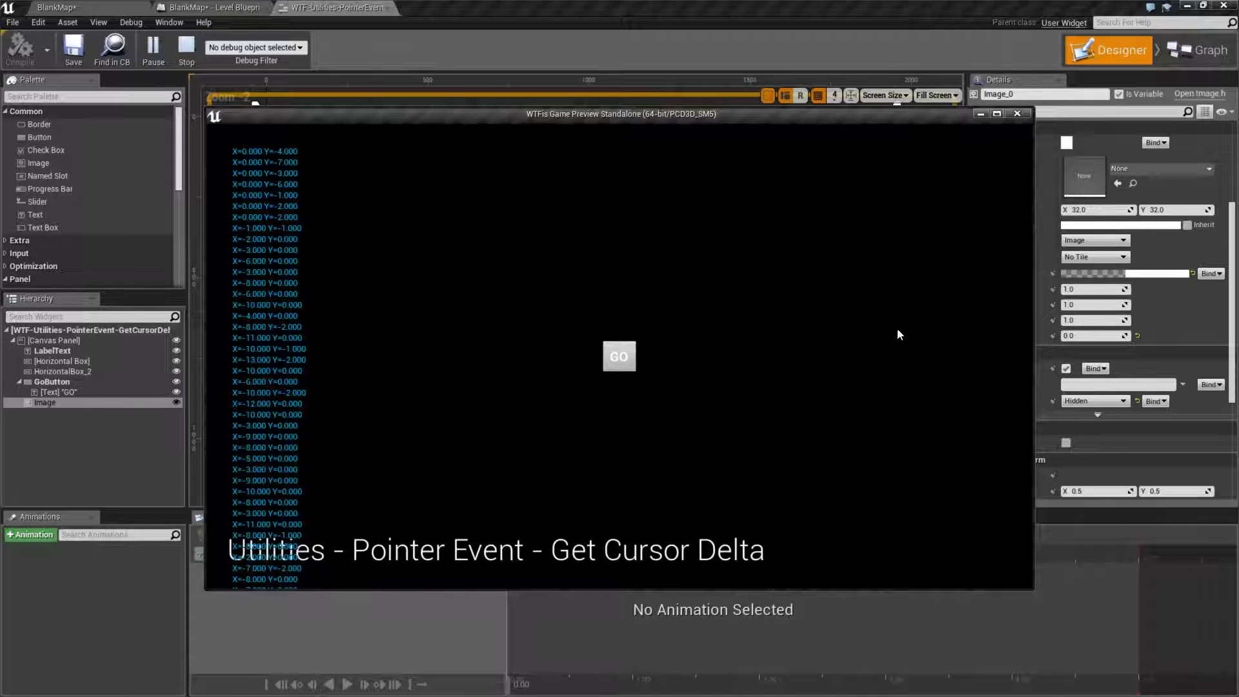
mouse_move(404, 483)
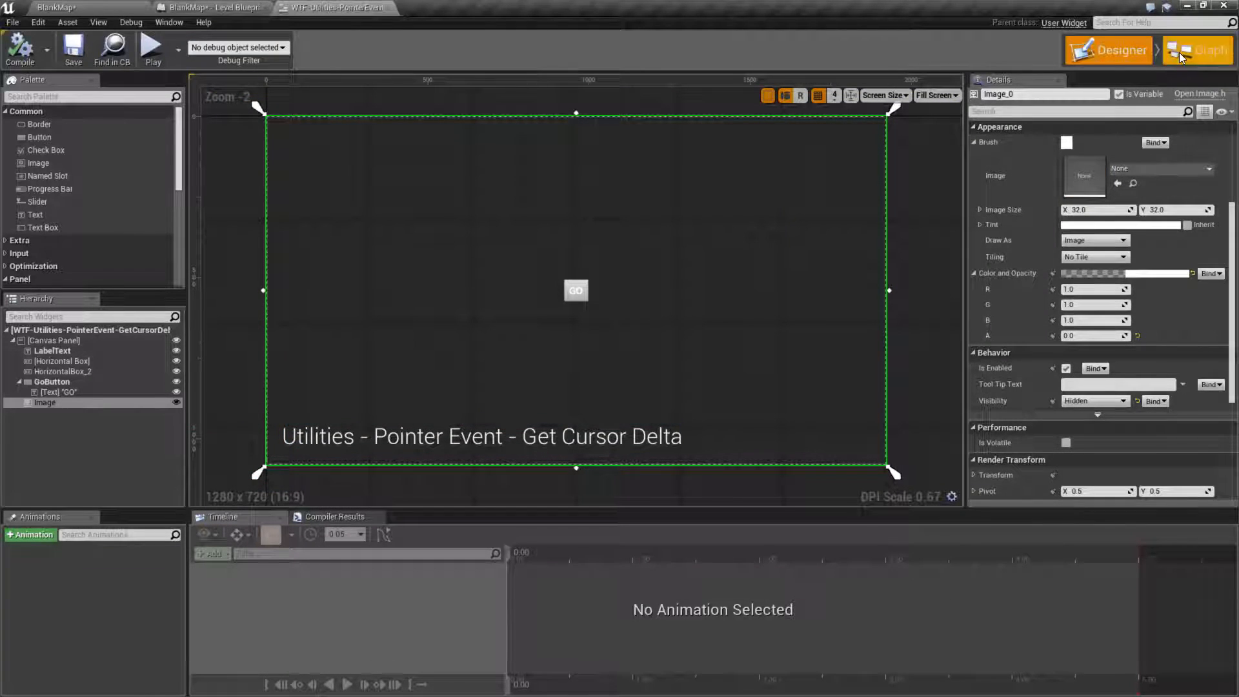
- Return to Graph mode and show the Event Graph with the OnClicked (GoButton) event
left_click(1196, 51)
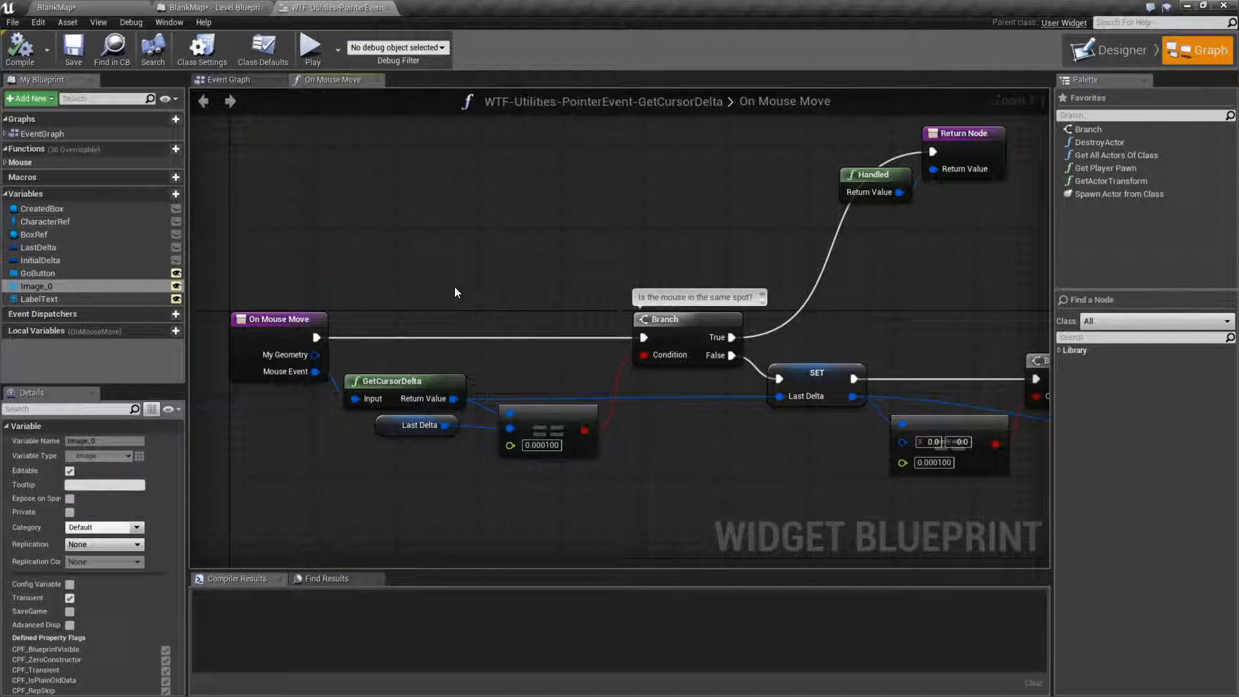
mouse_move(454, 297)
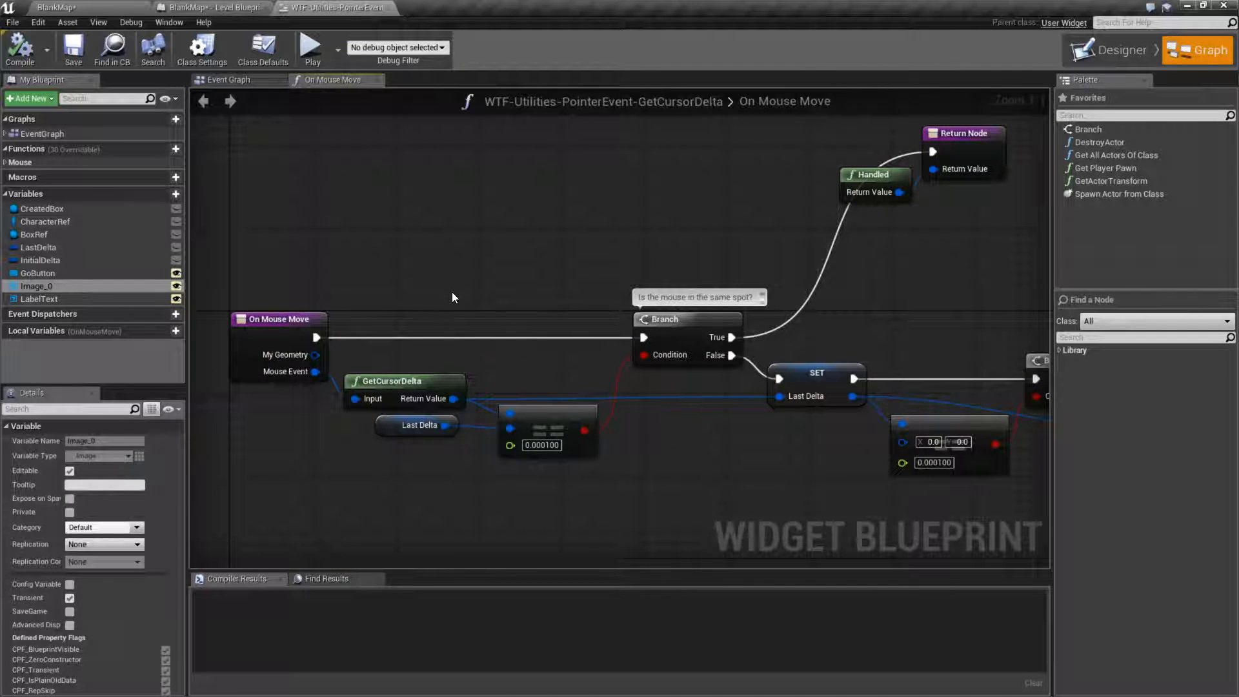
left_click(227, 80)
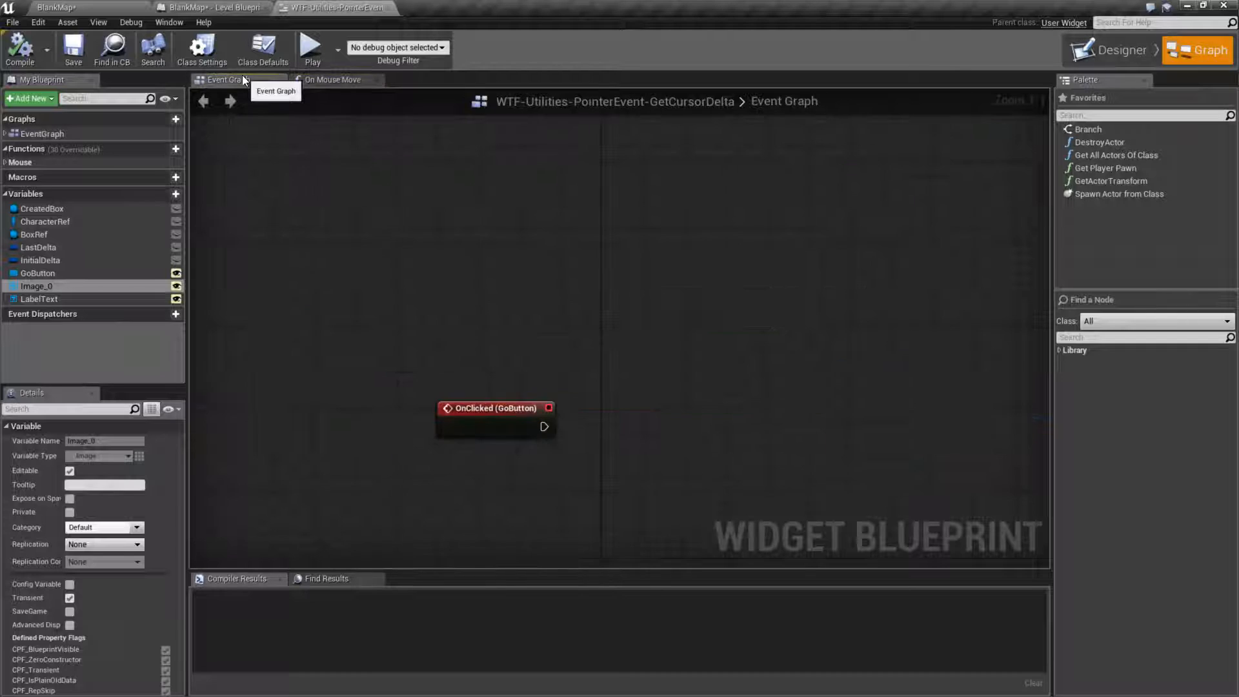
- In Designer, select the background Image and review its ZOrder -10 and Hidden visibility
left_click(1115, 50)
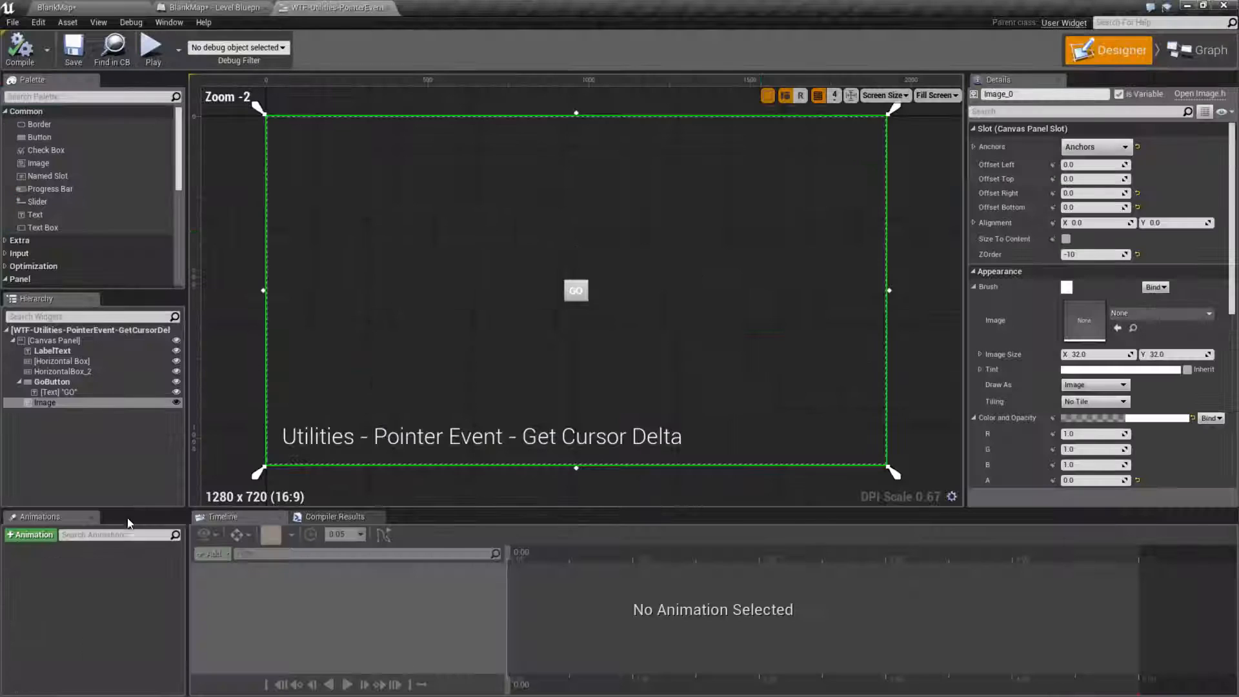
left_click(45, 403)
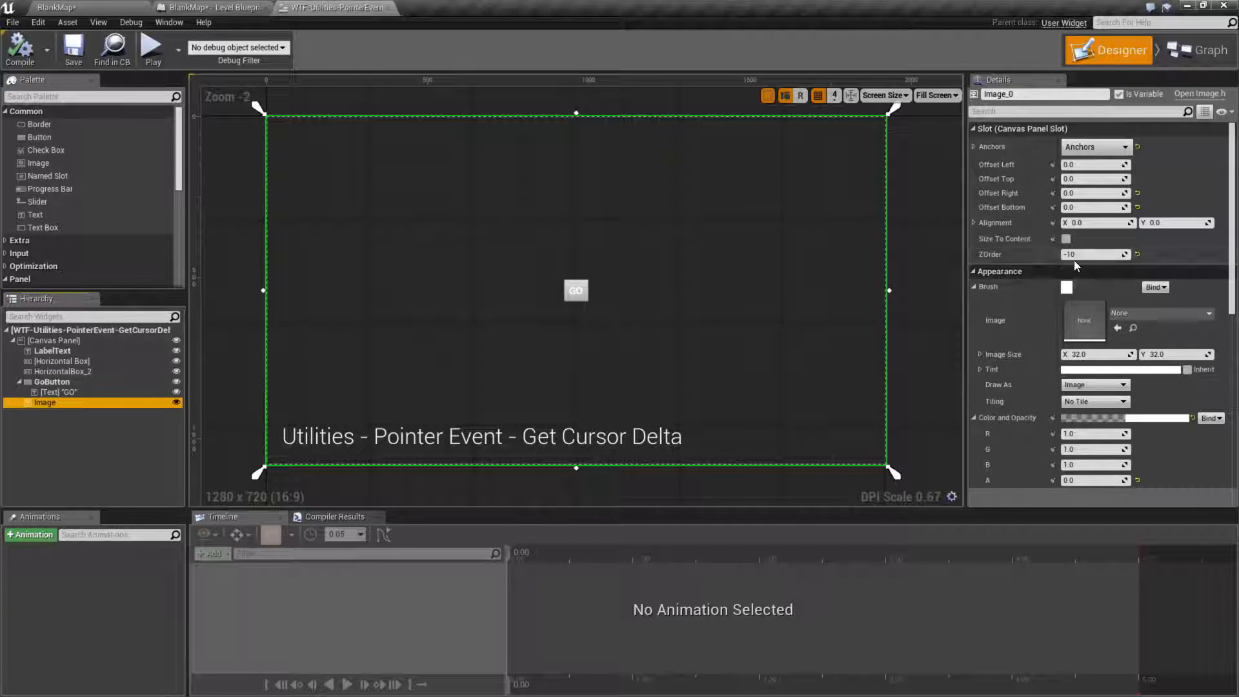
mouse_move(1075, 254)
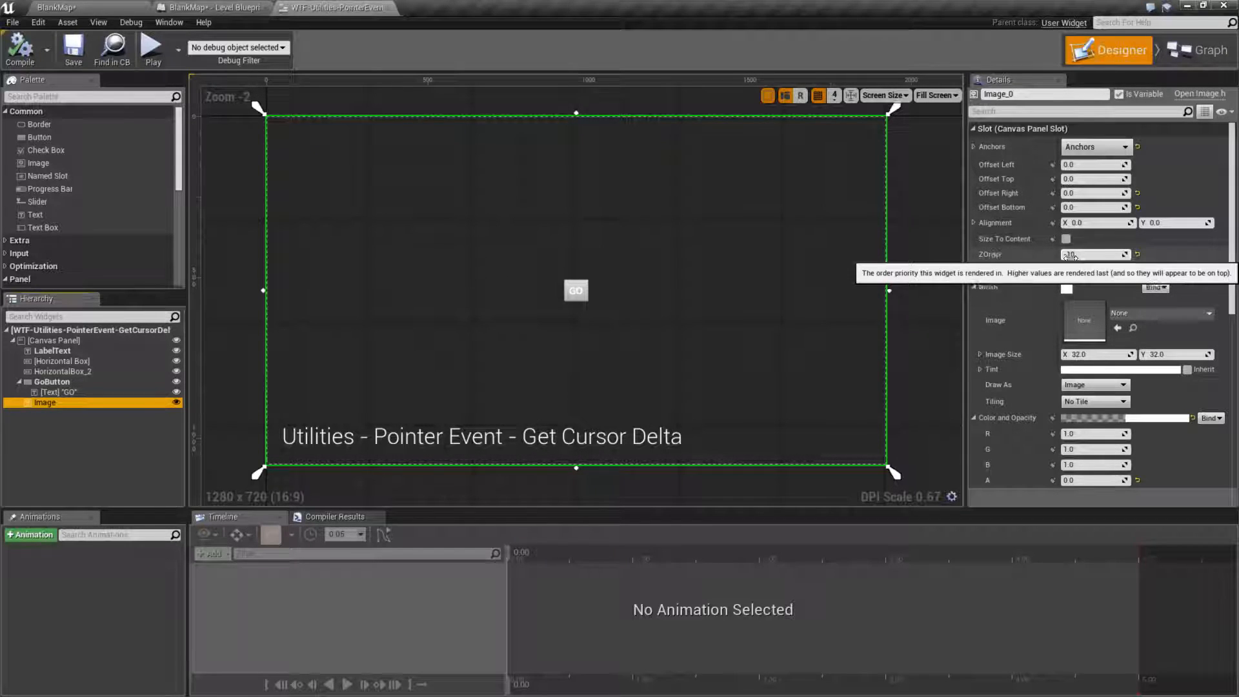
scroll("down", 3)
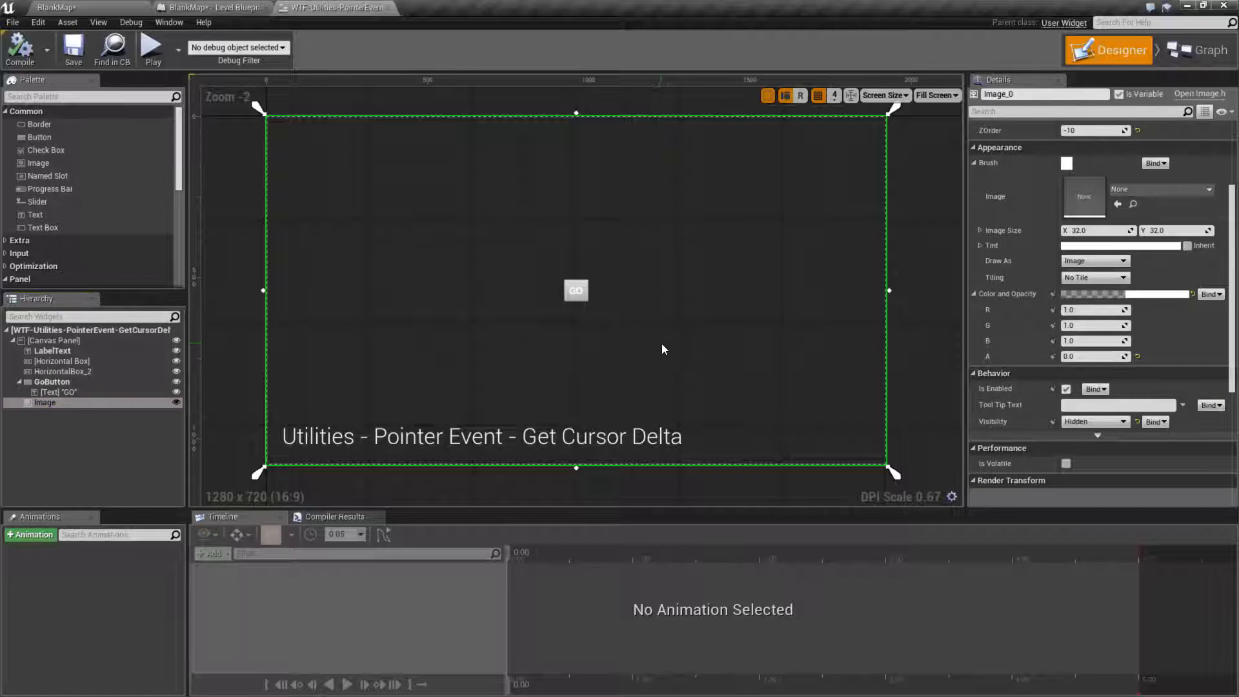
left_click(480, 435)
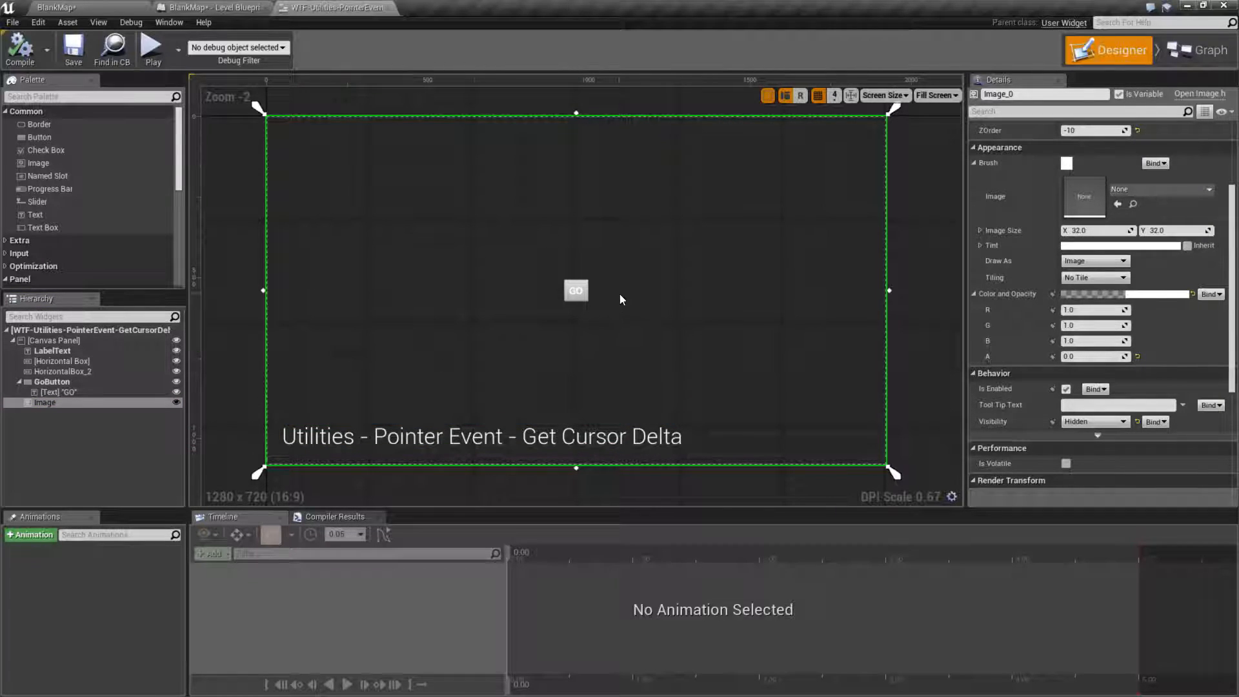
mouse_move(456, 282)
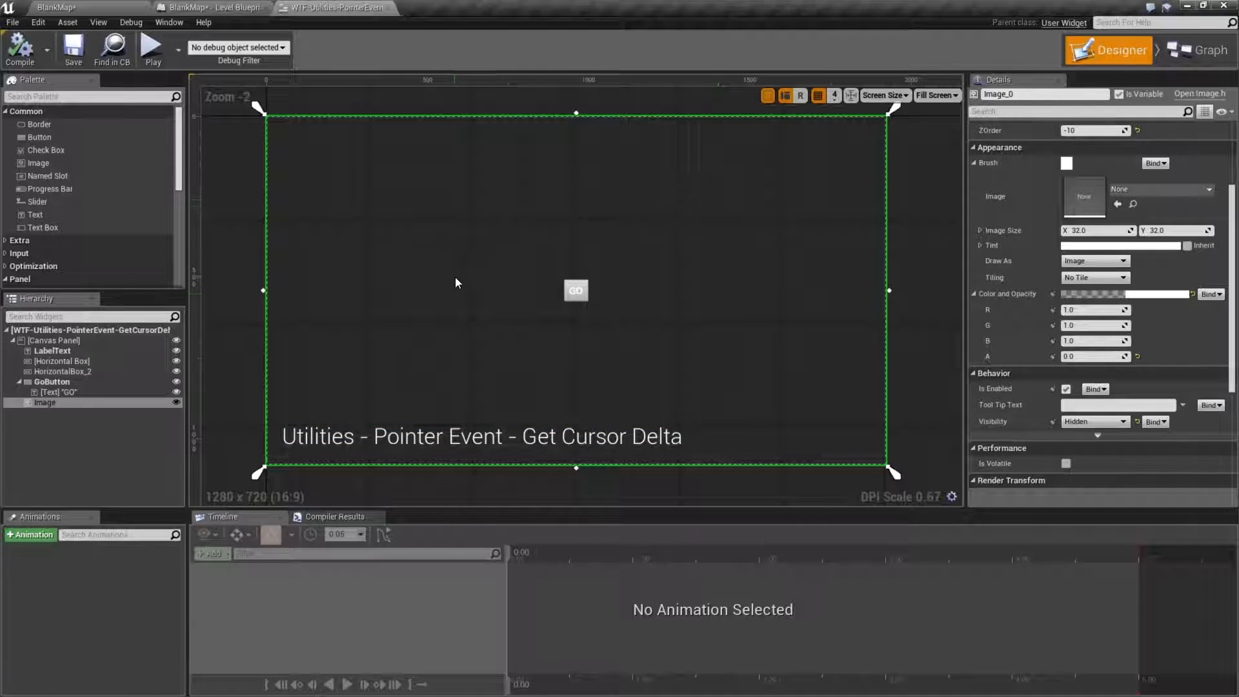
mouse_move(505, 373)
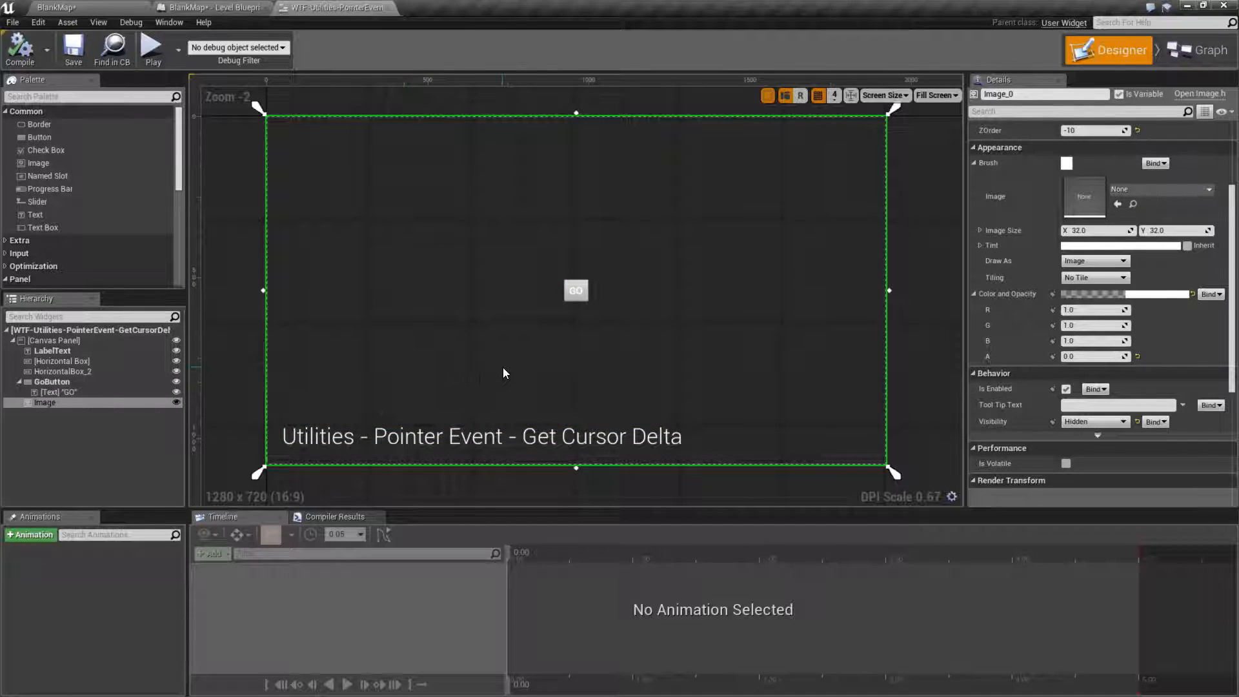
- Return to the On Mouse Move graph to examine the GetCursorDelta return value
left_click(1197, 51)
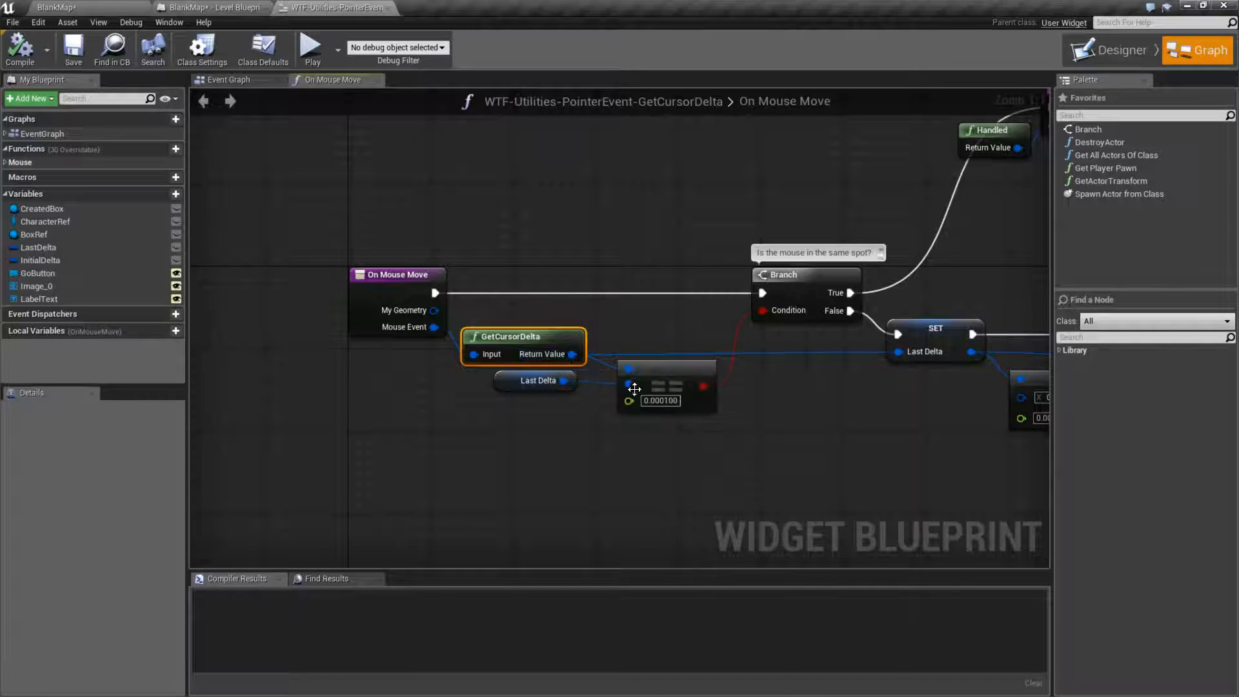
mouse_move(570, 354)
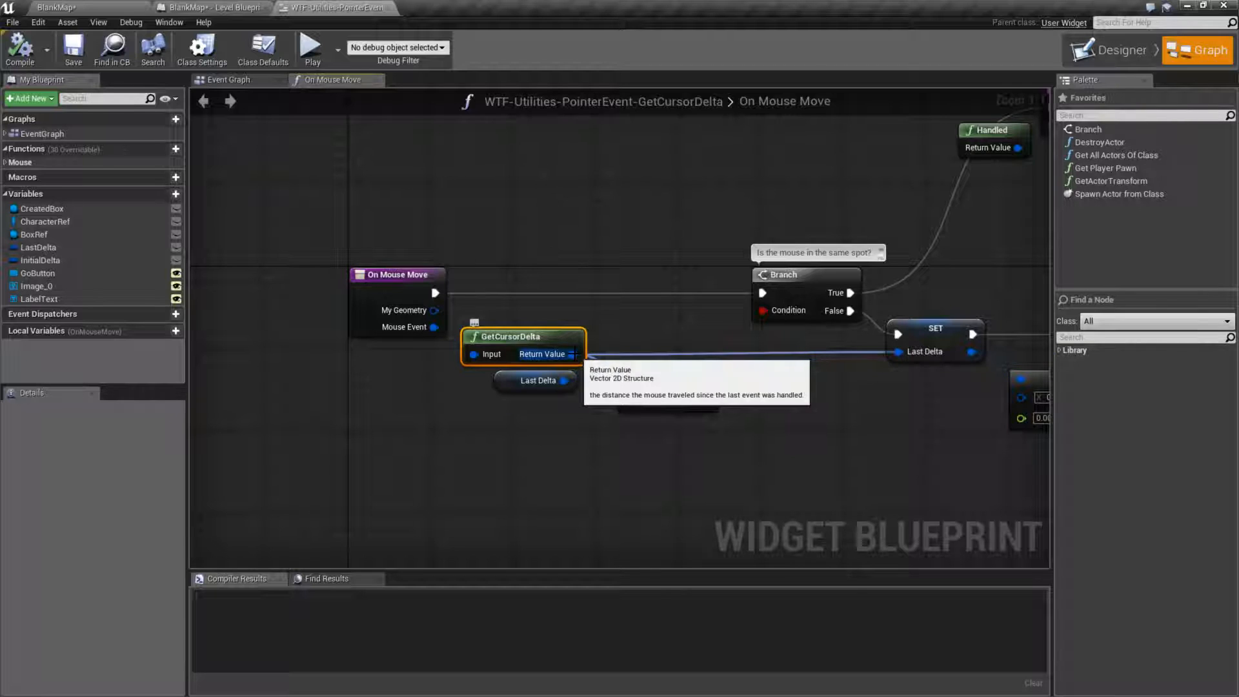